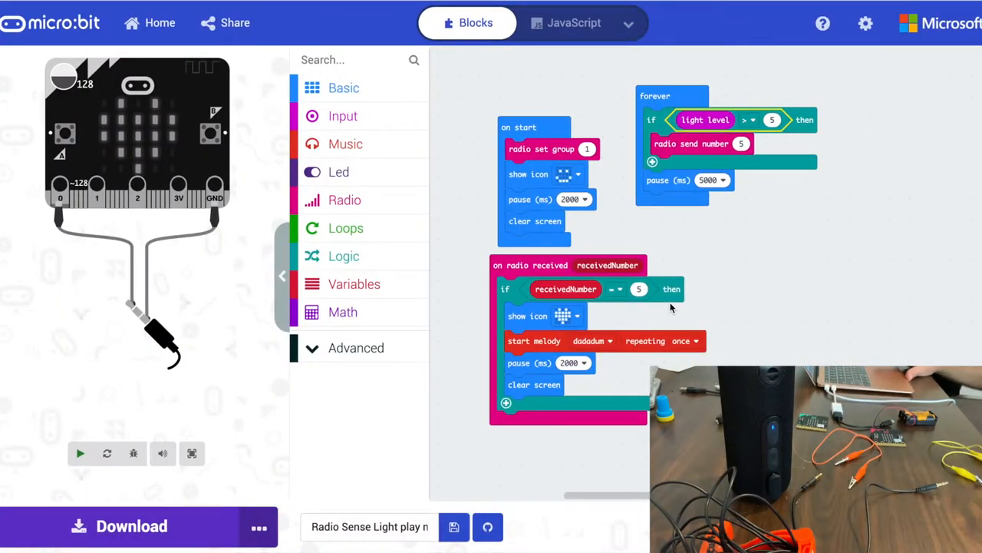
mouse_move(568, 200)
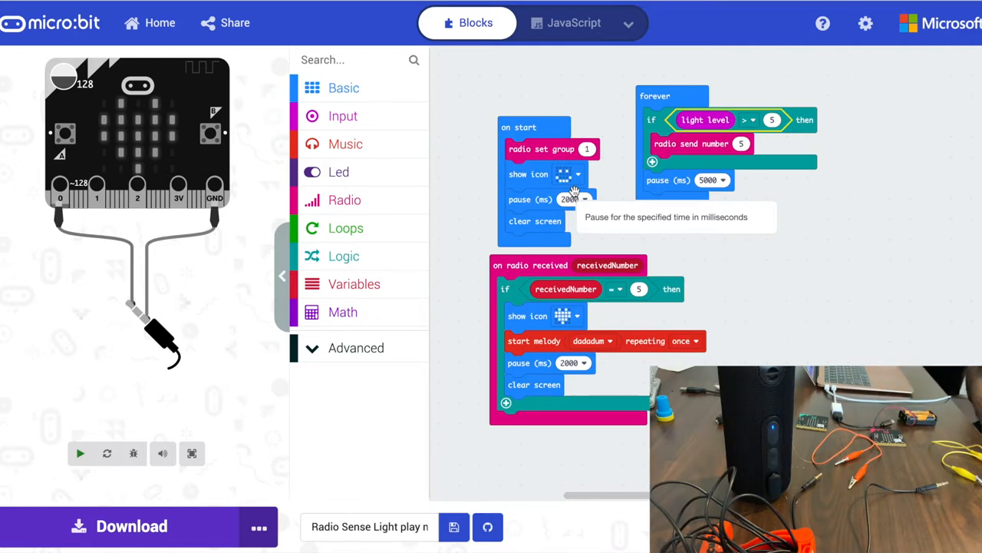
mouse_move(283, 116)
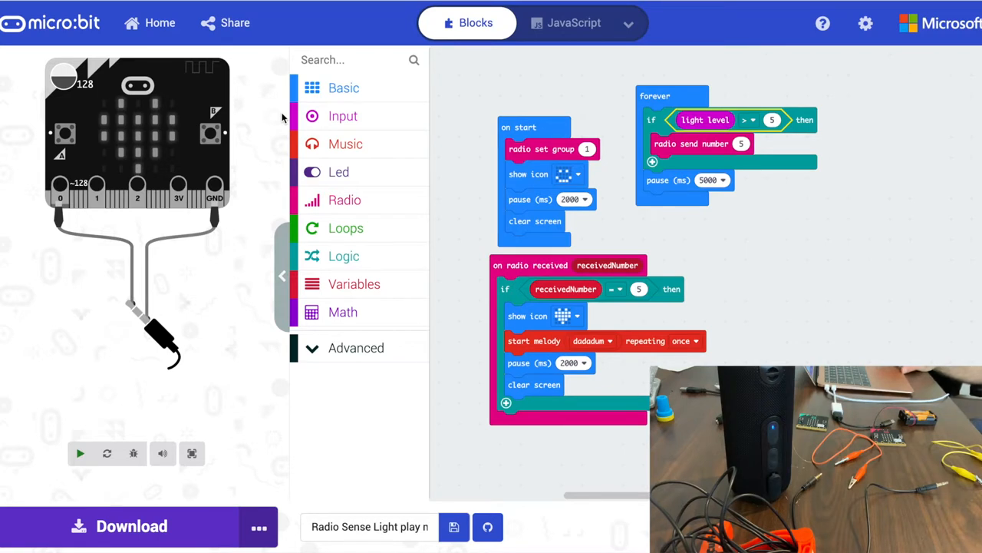
mouse_move(123, 95)
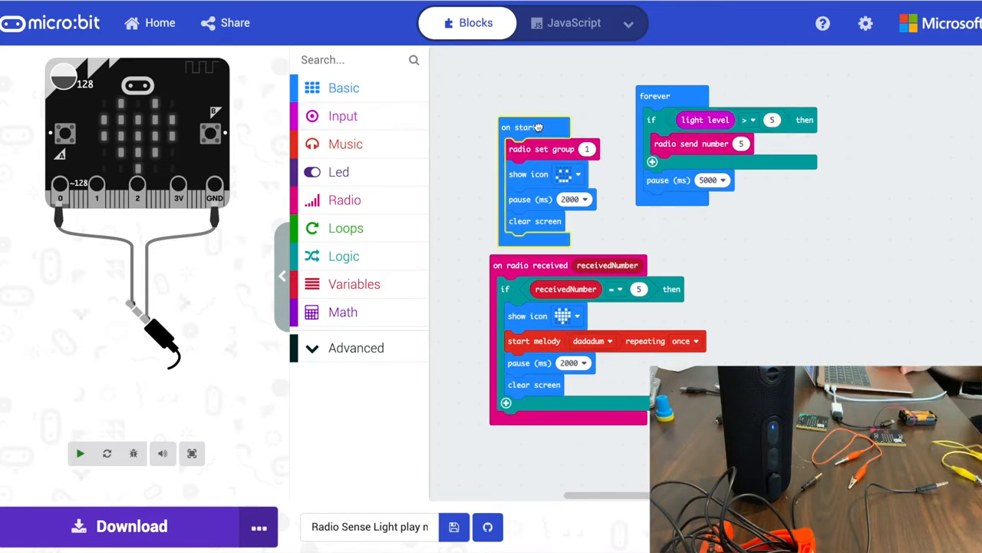
Move the on start stack to the top-left of the Blocks workspace
left_click_drag(529, 126, 476, 80)
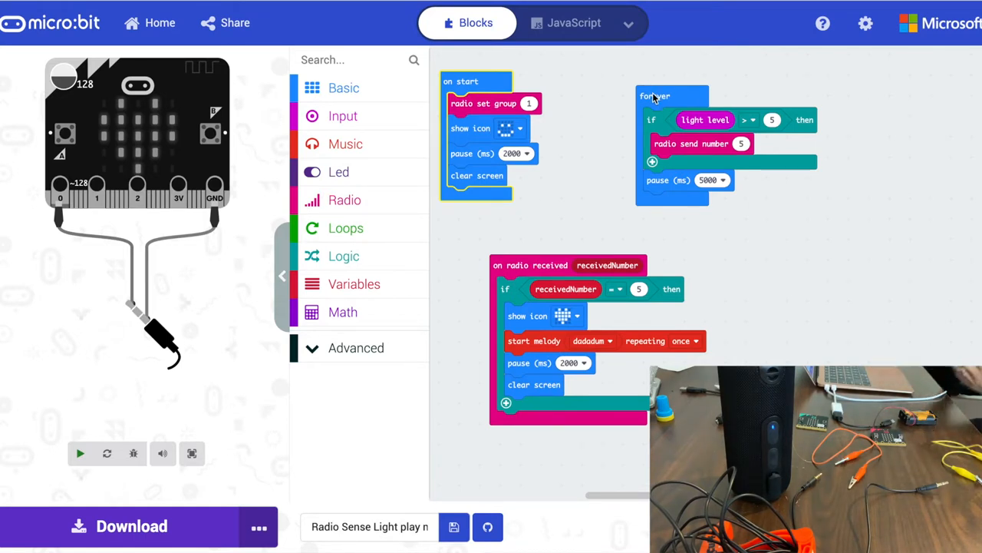
mouse_move(465, 82)
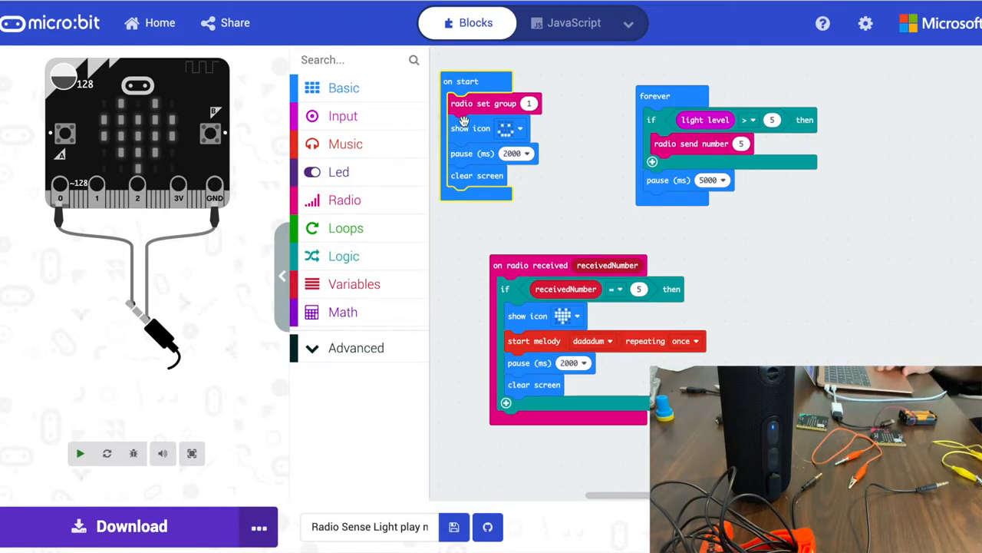
mouse_move(494, 104)
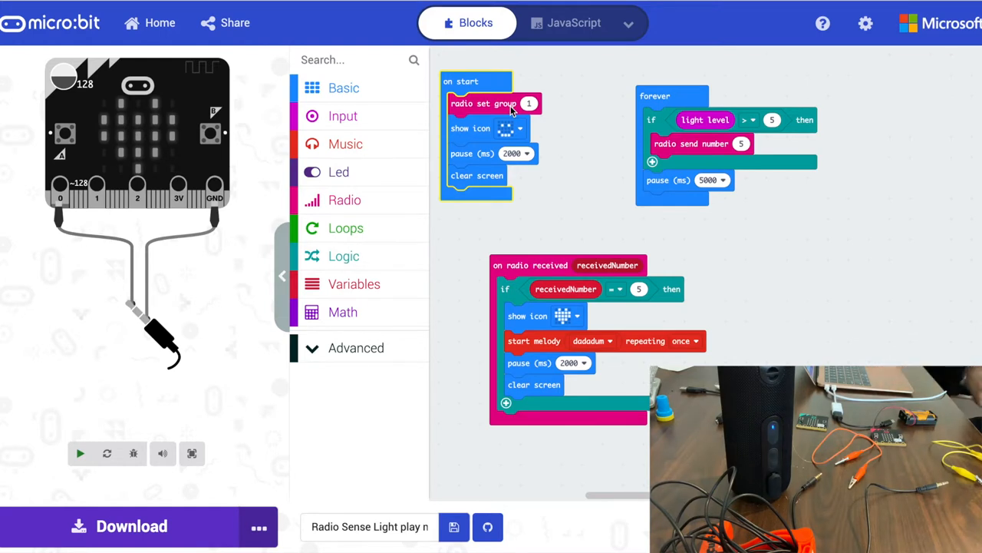
mouse_move(507, 134)
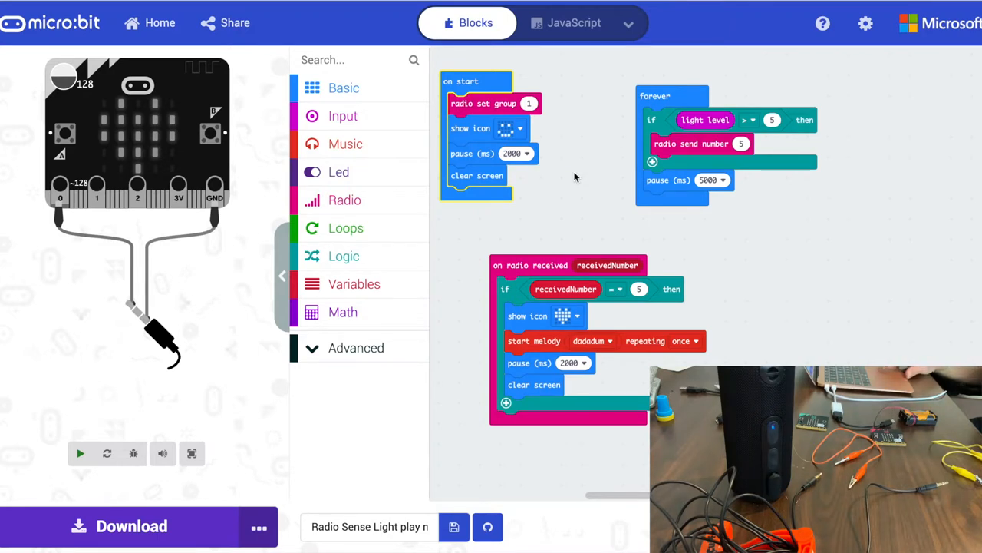
mouse_move(645, 190)
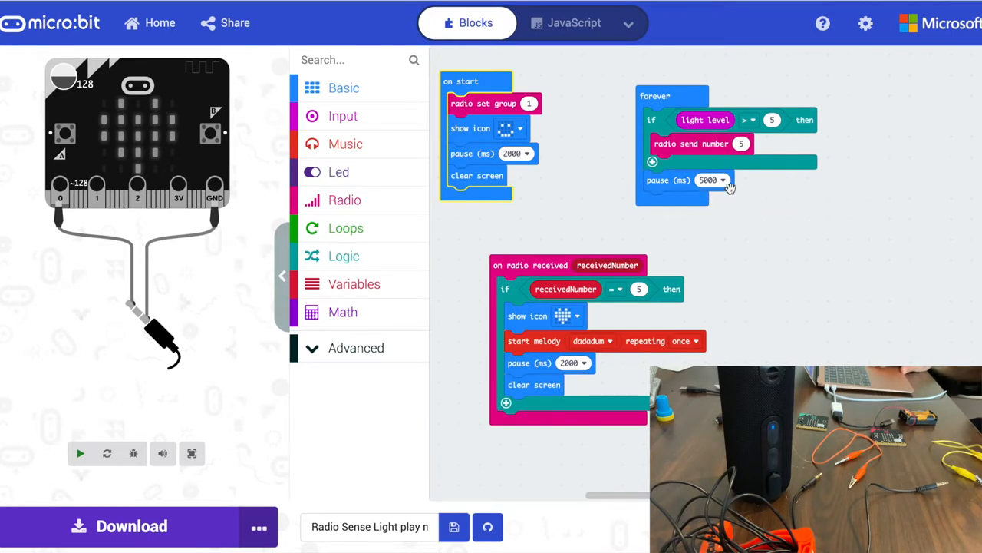
mouse_move(599, 328)
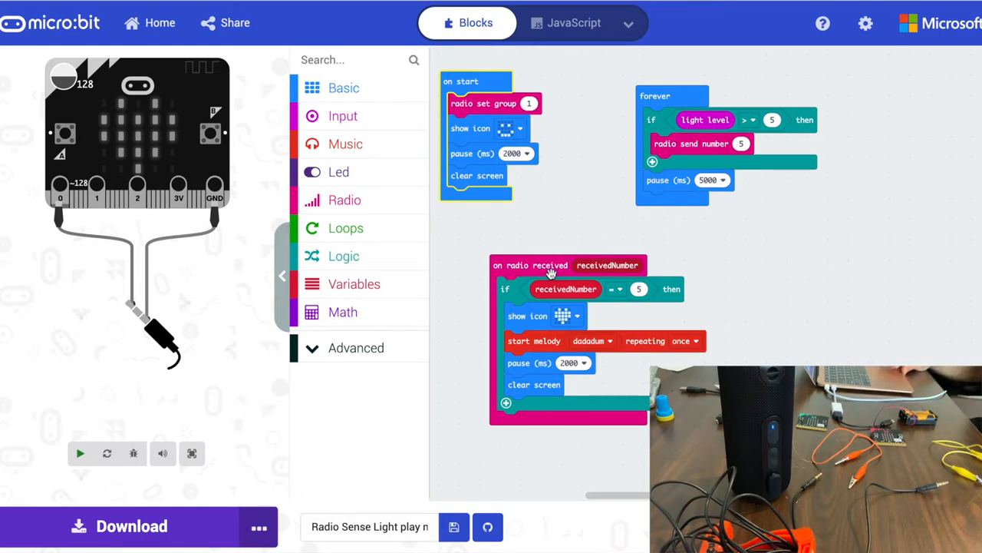
mouse_move(569, 264)
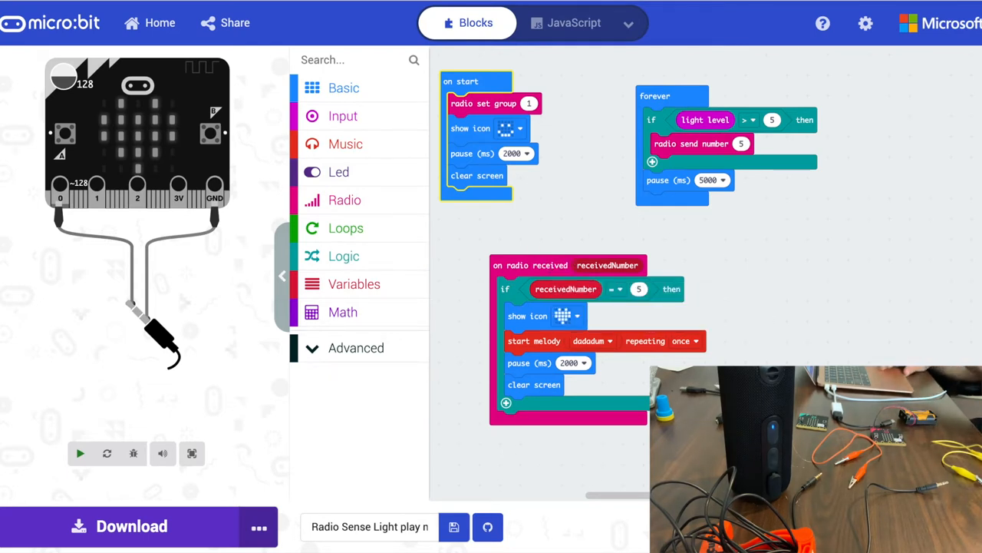
mouse_move(708, 120)
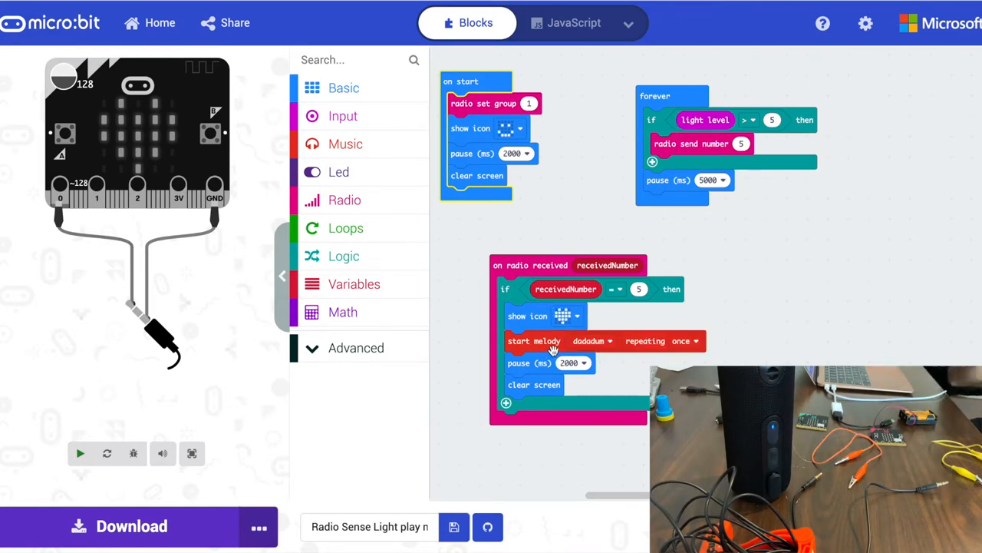
mouse_move(522, 373)
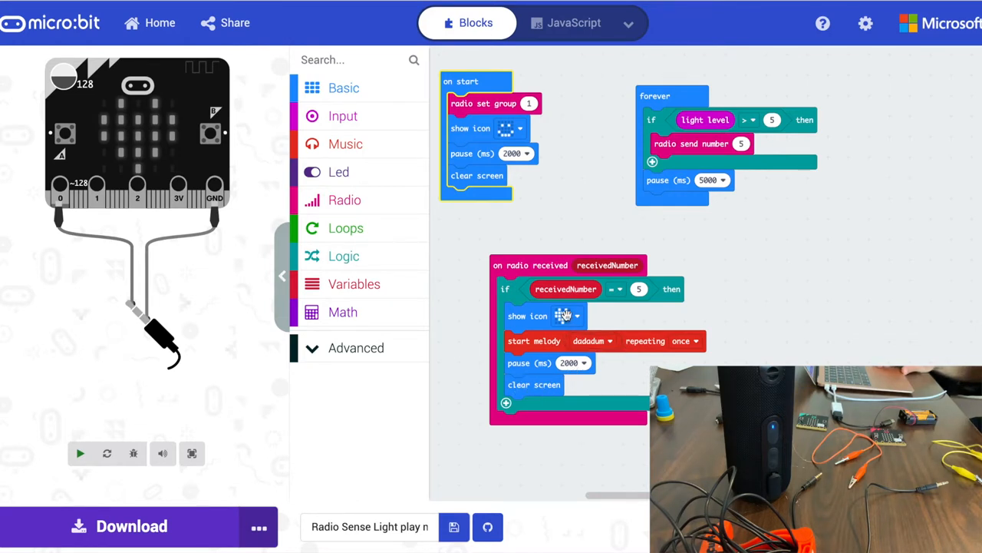
Stop and rerun the program so the simulator board display starts over
left_click(80, 451)
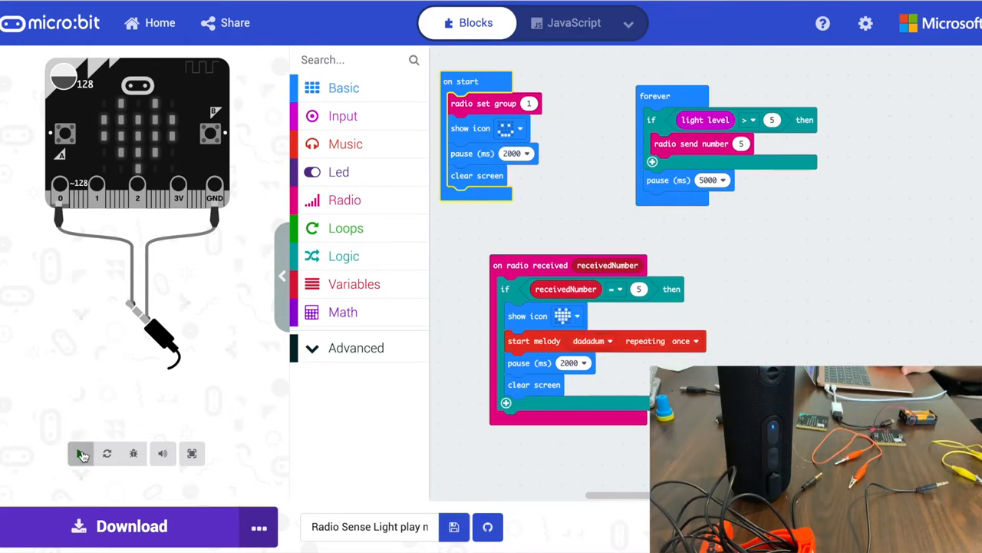
left_click(81, 451)
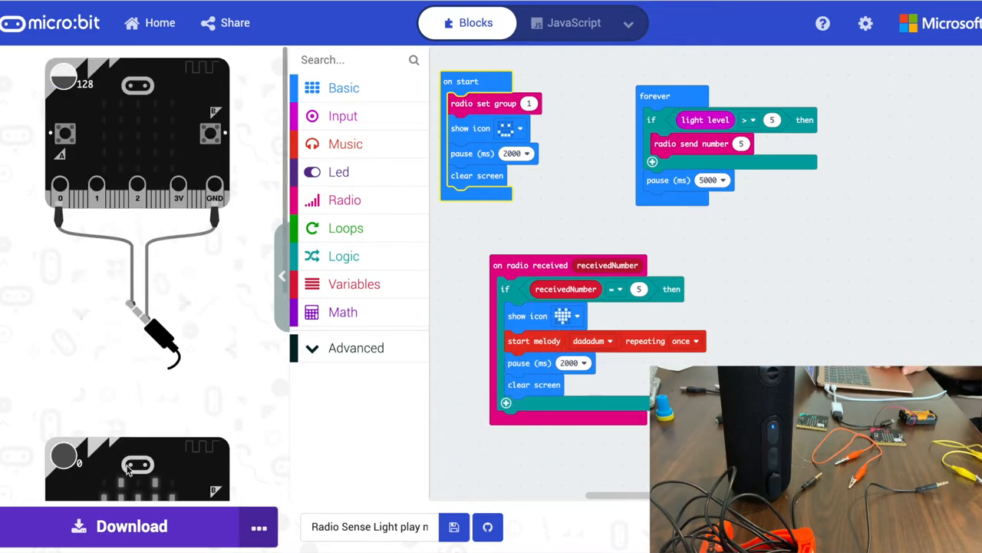
left_click(454, 527)
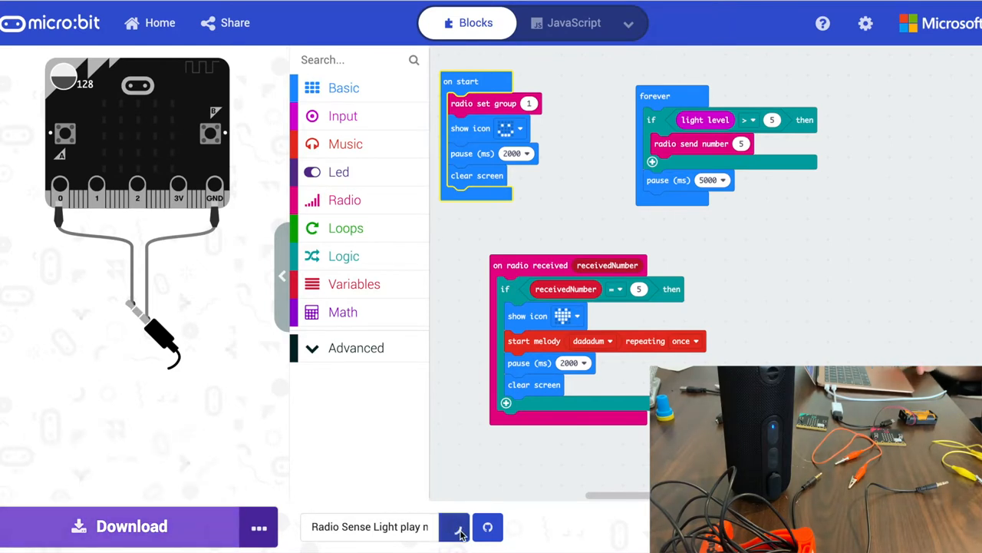
Save the project as a hex file and preview the newest melody .hex in Downloads
left_click(123, 525)
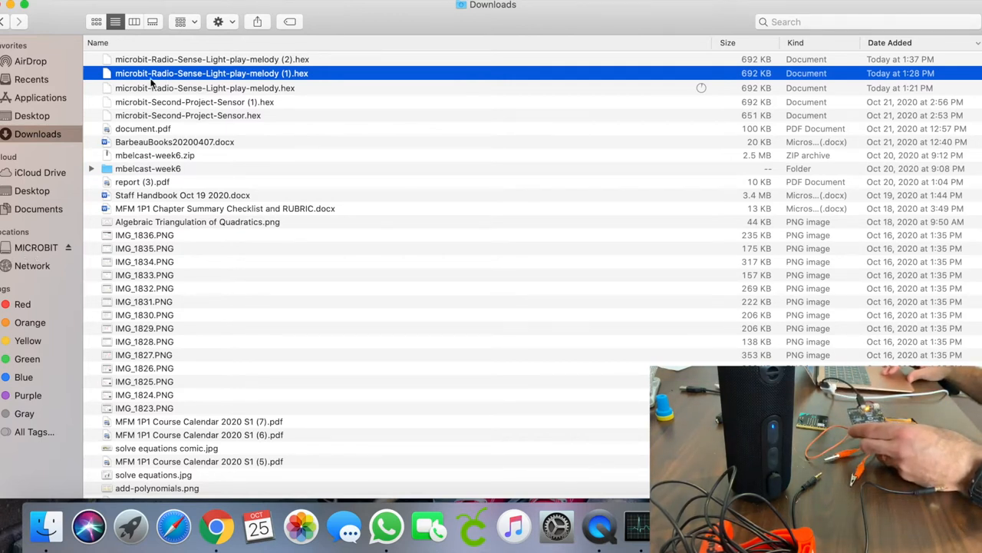
left_click(212, 59)
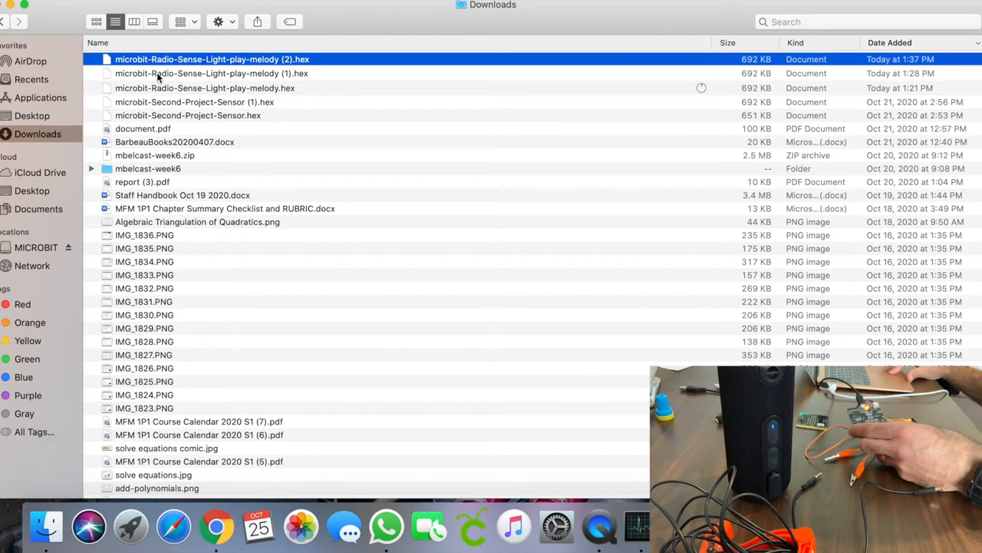
mouse_move(119, 106)
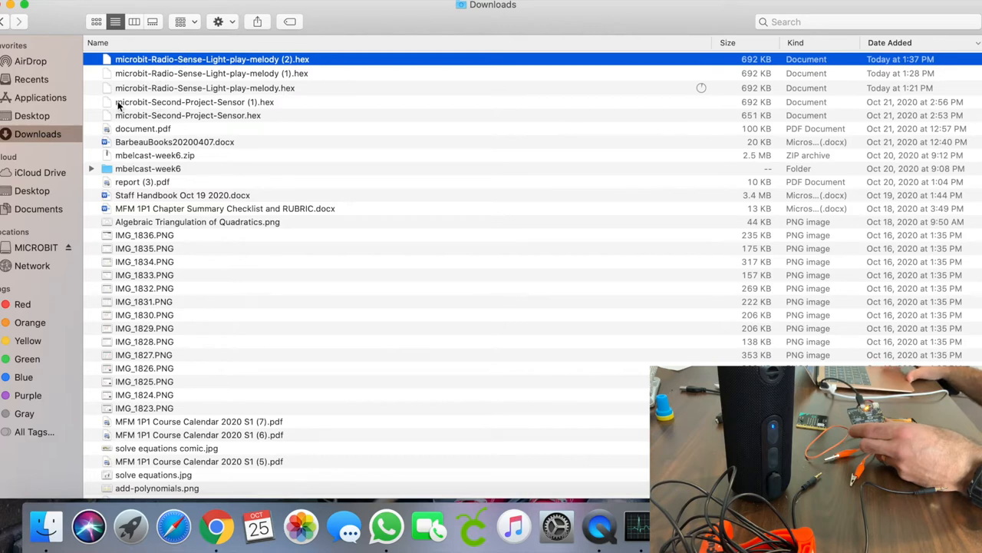
mouse_move(300, 95)
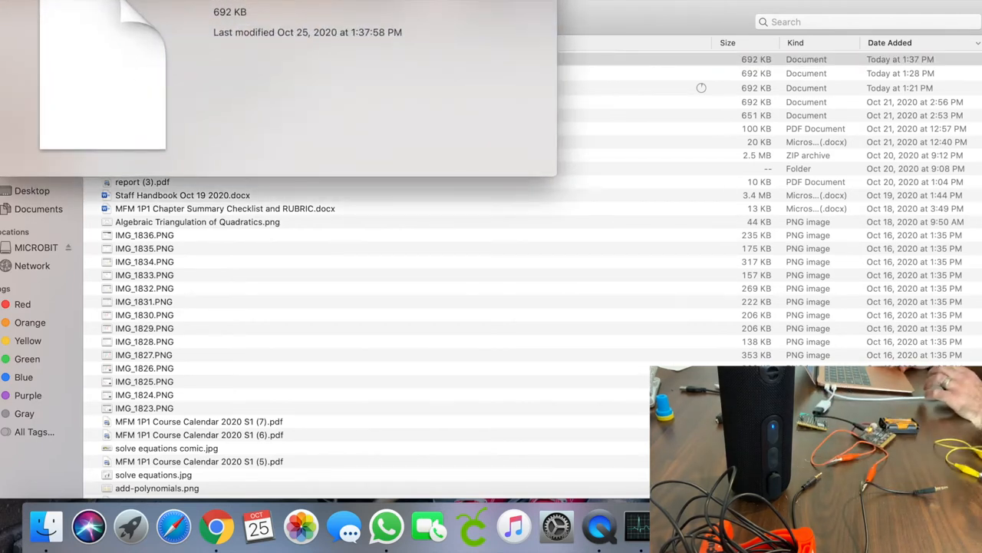
left_click(175, 142)
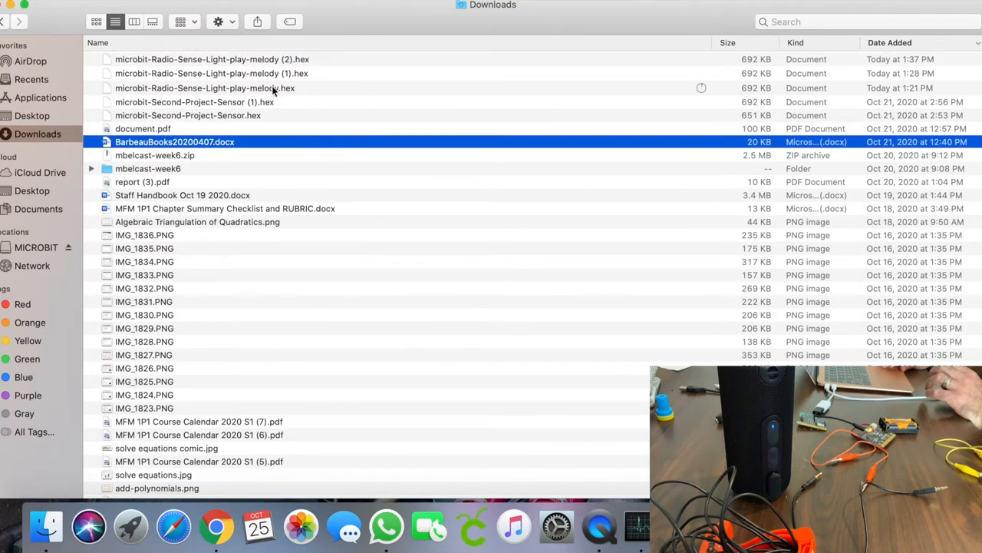
mouse_move(58, 230)
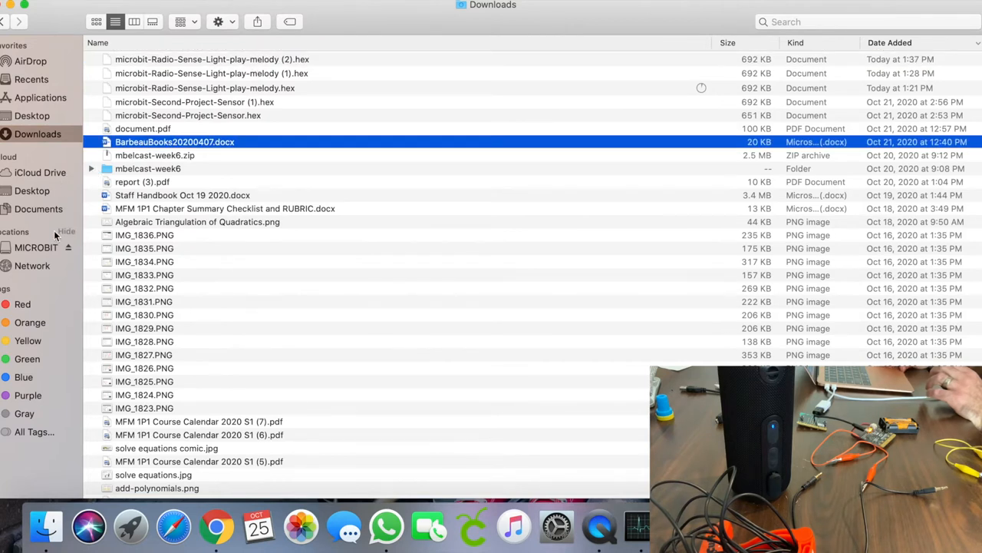
Copy microbit-Radio-Sense-Light-play-melody (1).hex from Downloads onto the MICROBIT drive
left_click(212, 58)
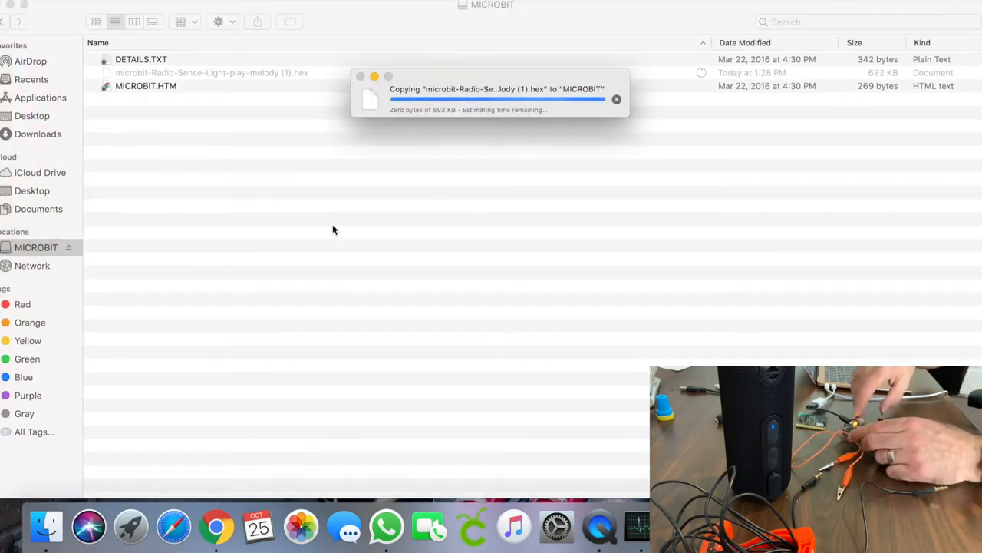
mouse_move(536, 117)
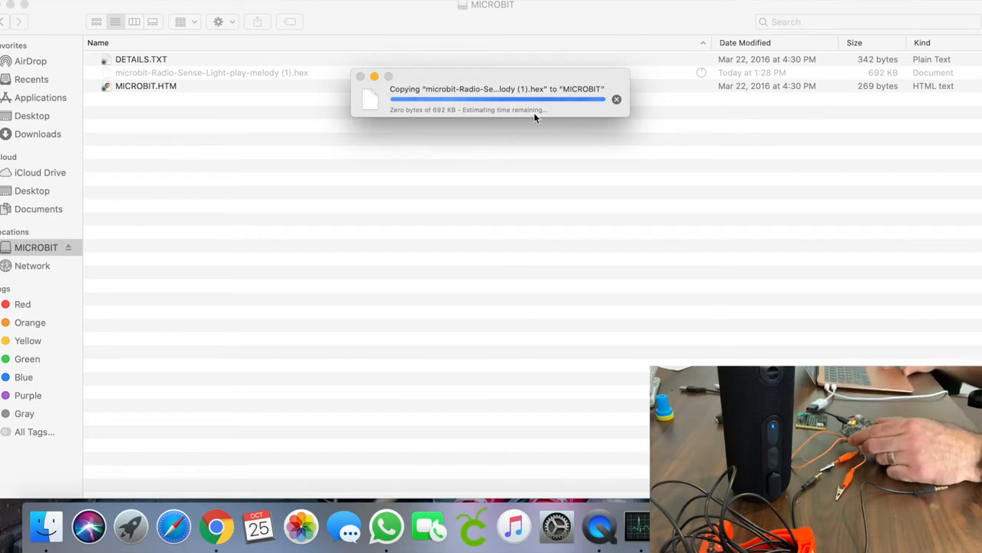